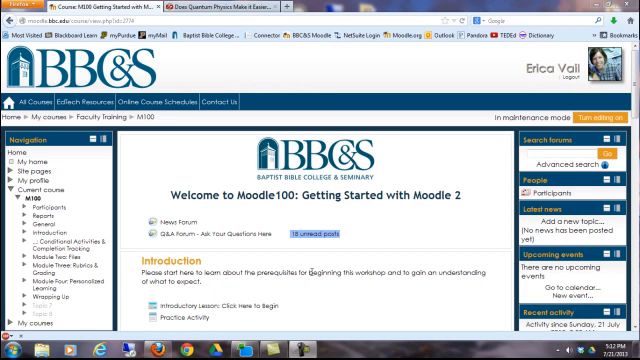
Add a Calendar block showing July 2013 to the Moodle100 course page
scroll("down", 3)
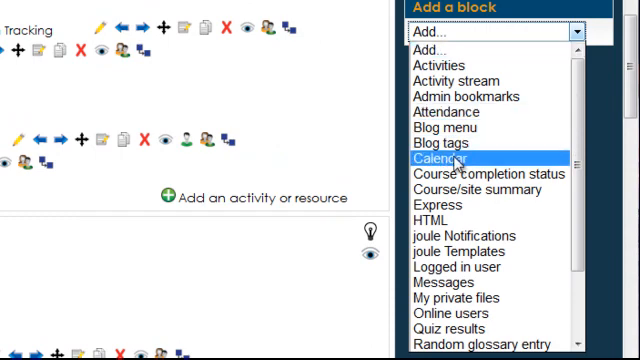
left_click(452, 160)
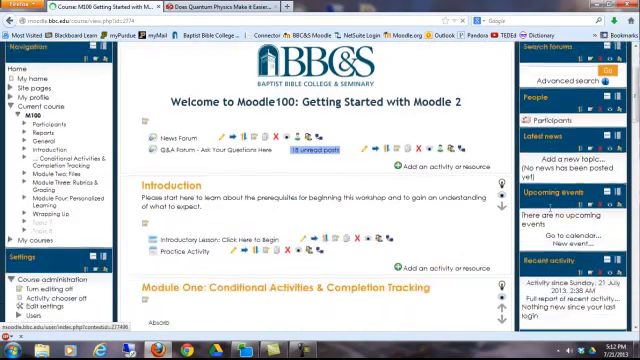
scroll("down", 3)
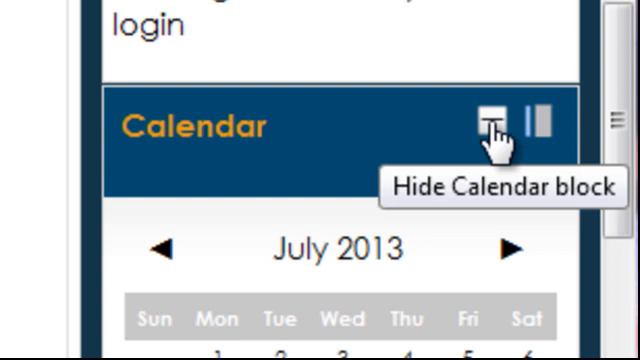
left_click(488, 124)
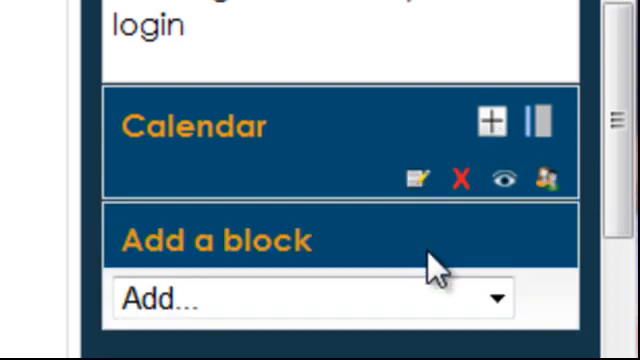
mouse_move(424, 276)
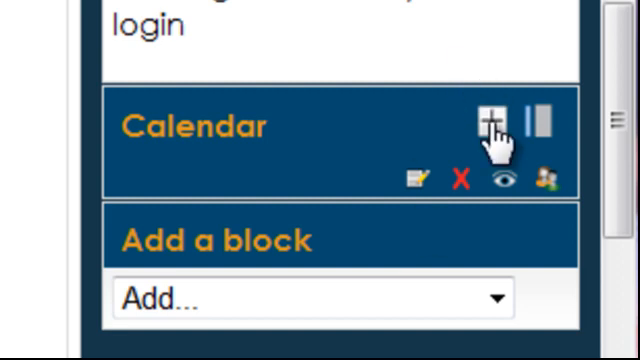
left_click(490, 122)
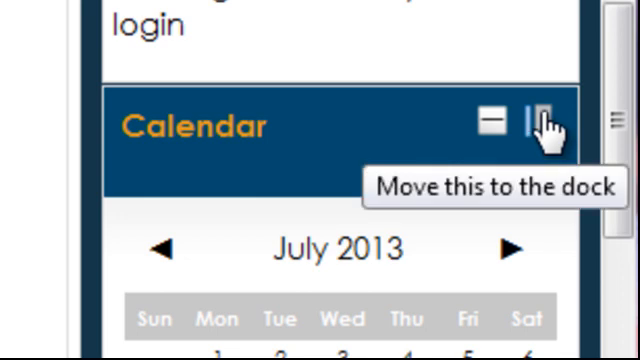
Send the Calendar block into the side dock alongside the other docked blocks
left_click(538, 124)
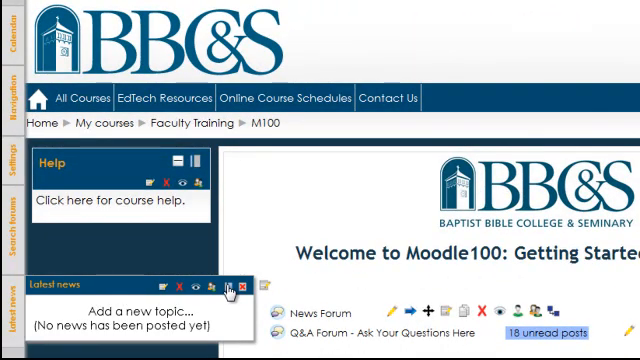
mouse_move(240, 288)
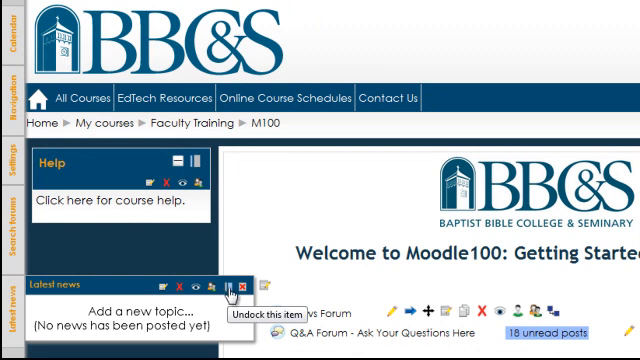
Undock the Latest news block so it returns to the course page
left_click(238, 288)
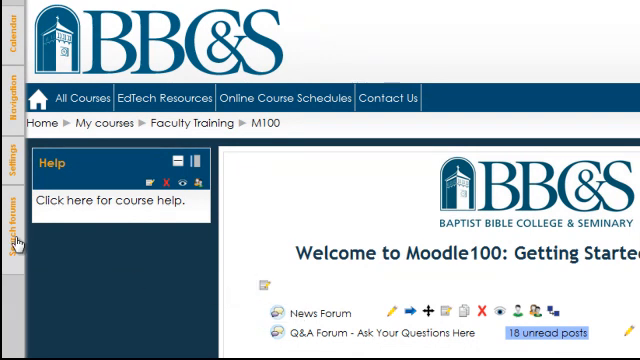
mouse_move(10, 160)
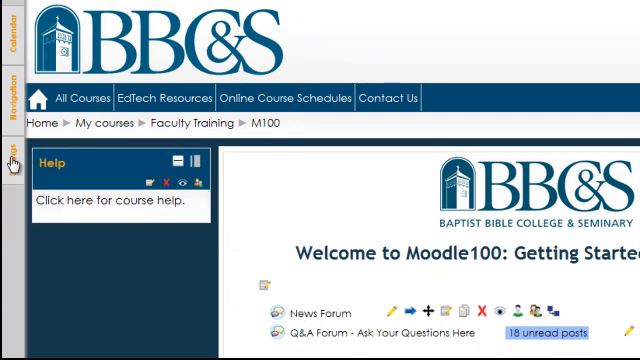